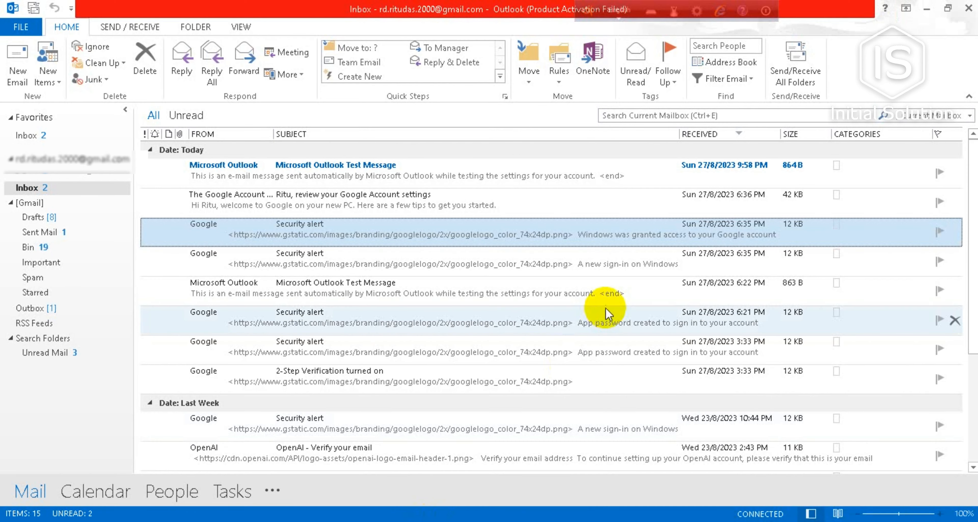
mouse_move(156, 479)
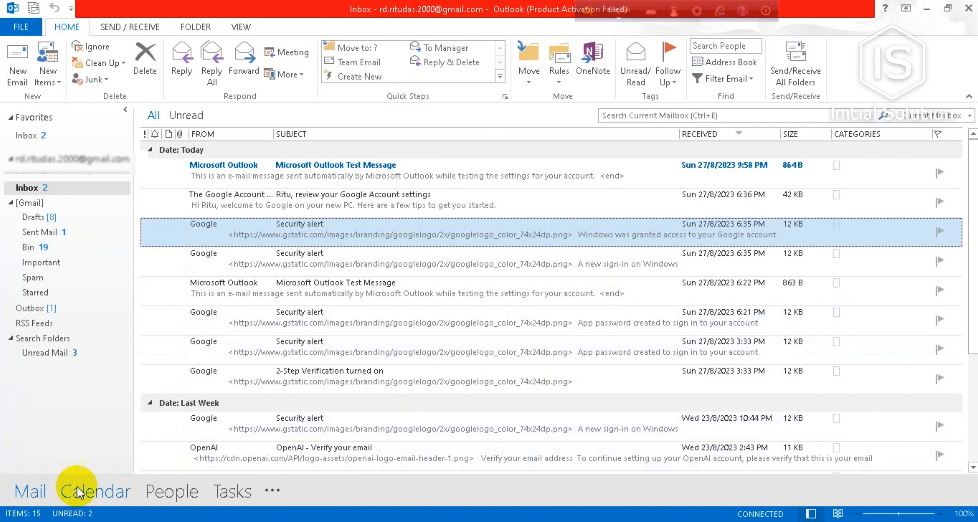
mouse_move(95, 491)
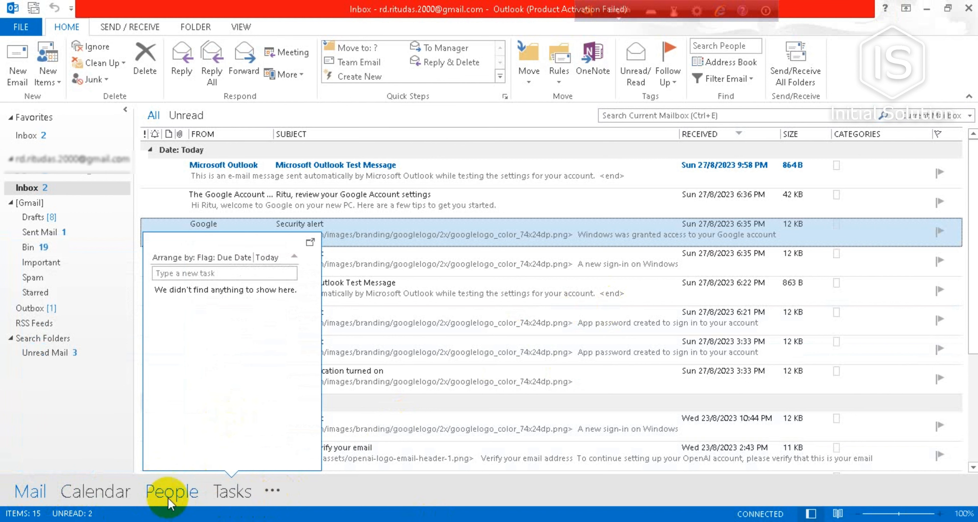
Switch Outlook from the inbox to the People contacts view listing Nipa
click(172, 491)
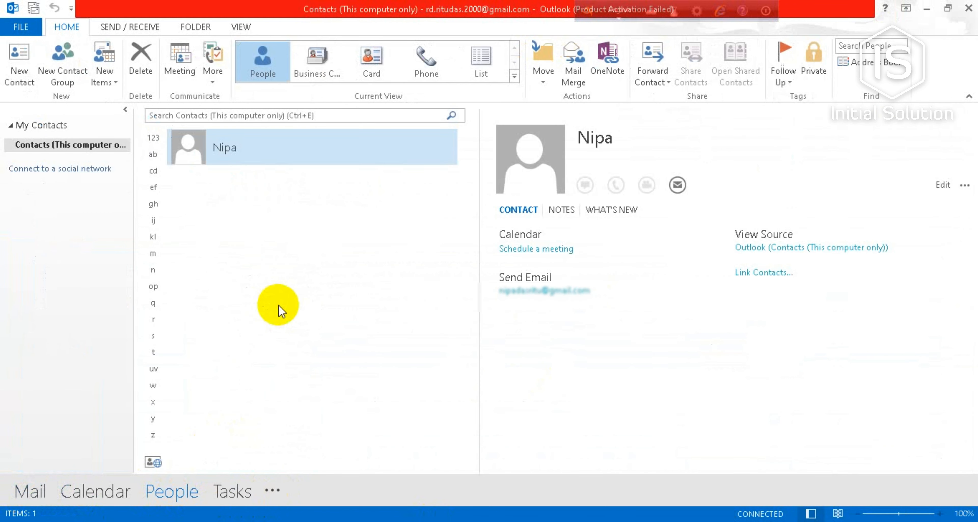
mouse_move(324, 172)
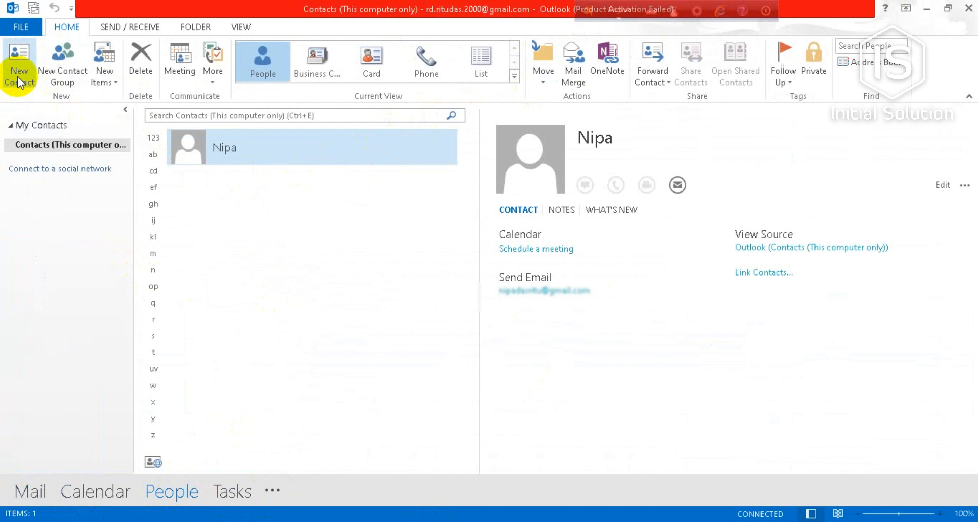
Start a new contact and enter the full name Rita
click(18, 62)
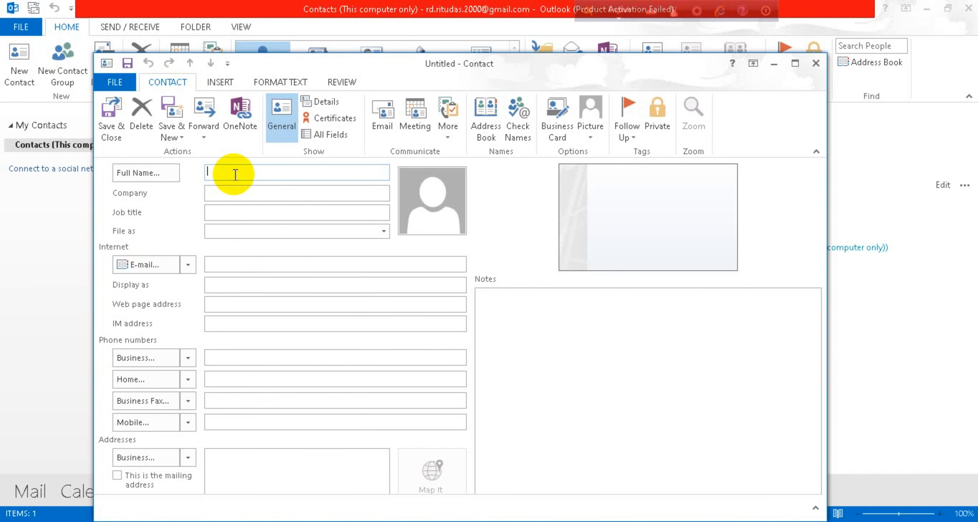
text(Ri)
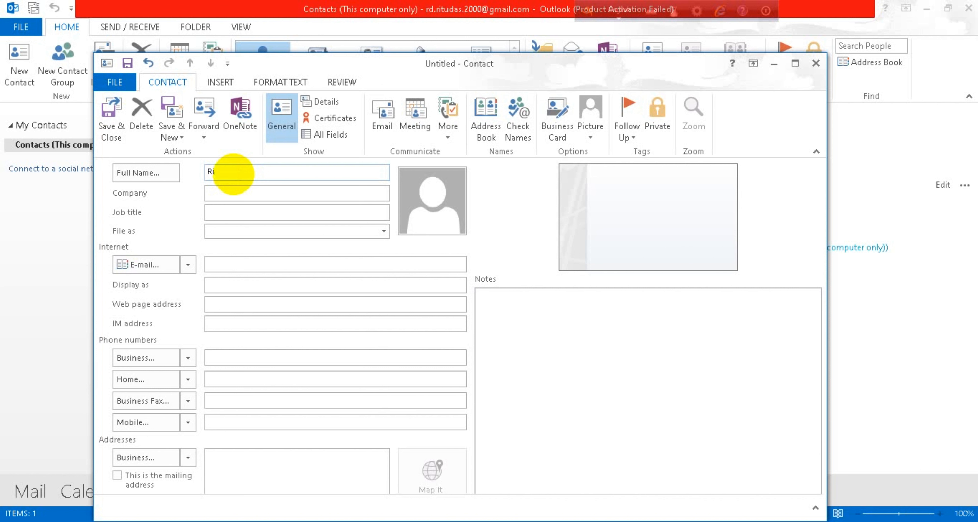
text(ta)
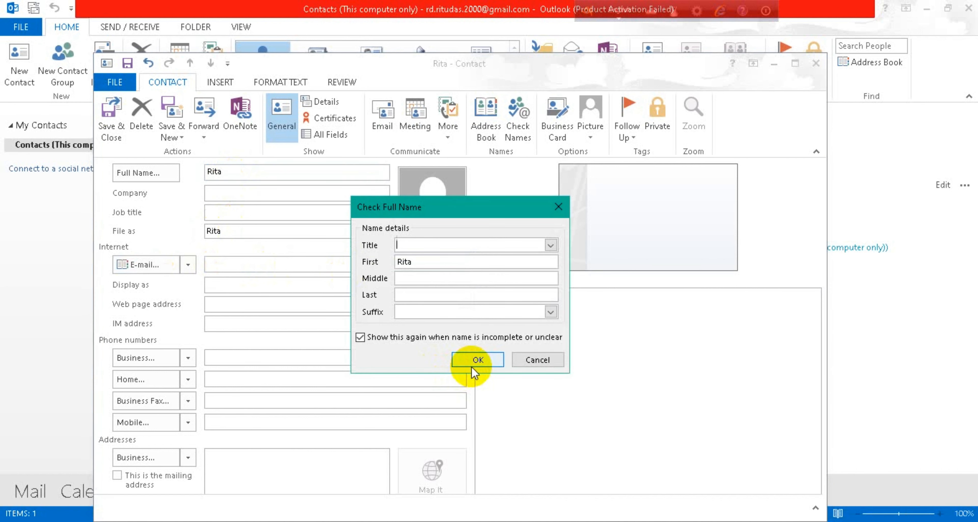
Confirm Rita's name, add her email address, and save the contact to the list
click(477, 360)
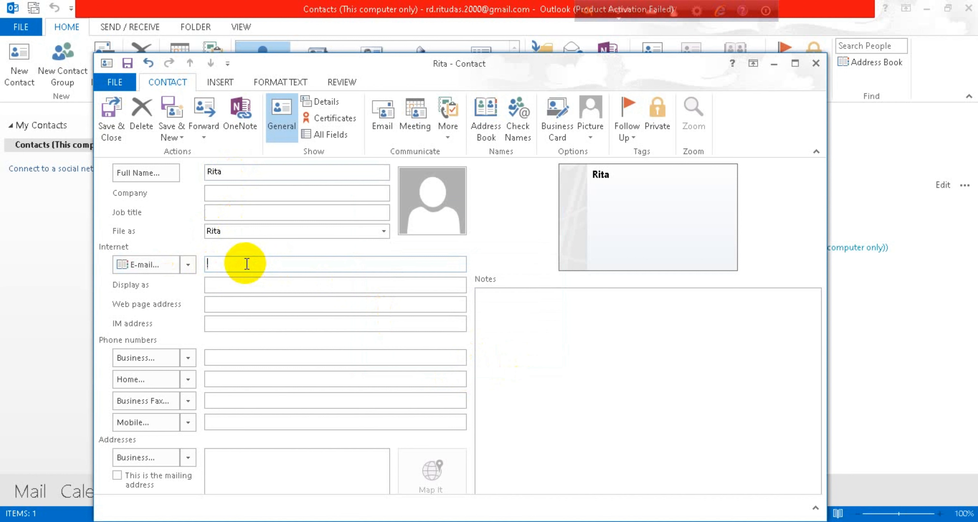
text(R)
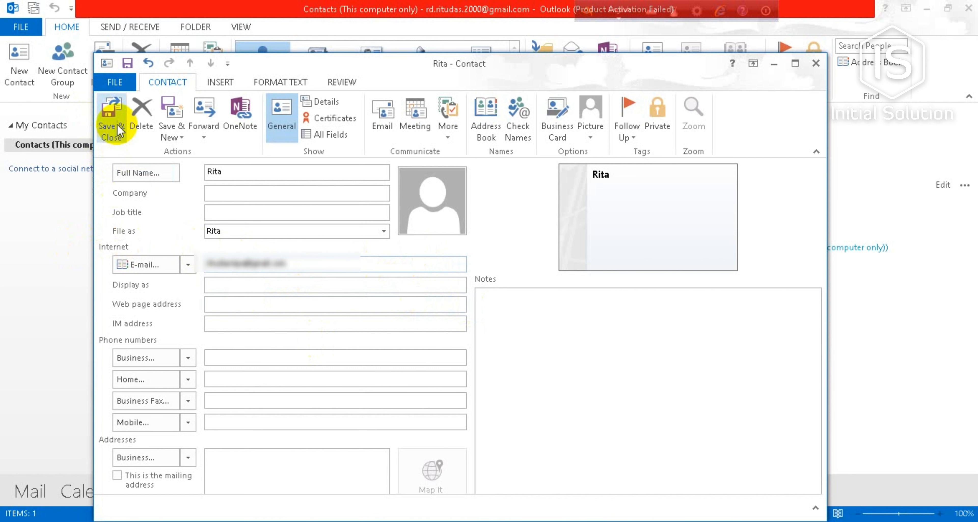
click(111, 119)
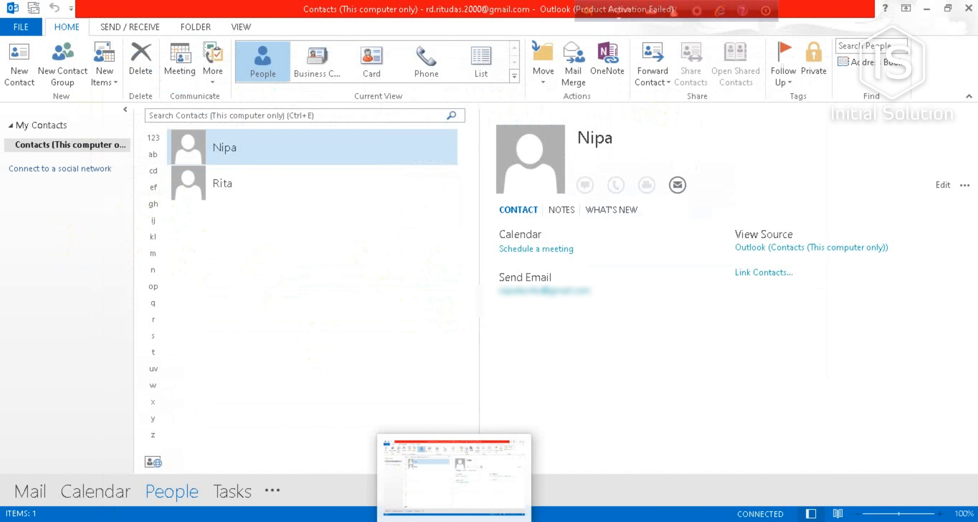